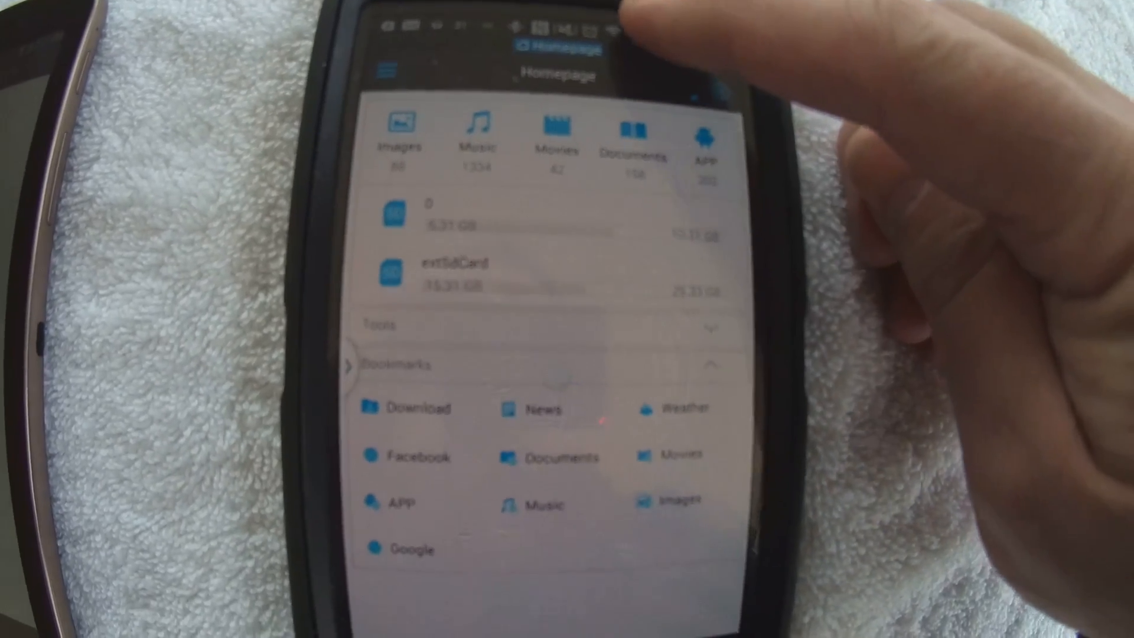
Pull down the notification shade to reach the Wi-Fi networks showing tab3 connected.
left_click_drag(557, 22, 558, 289)
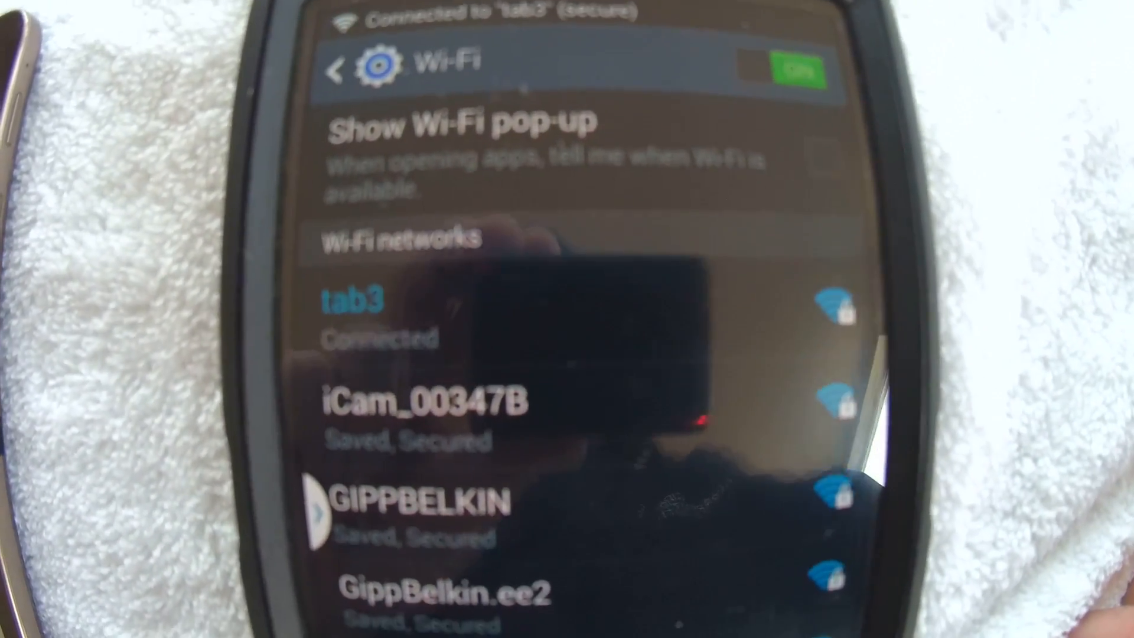
scroll("down", 3)
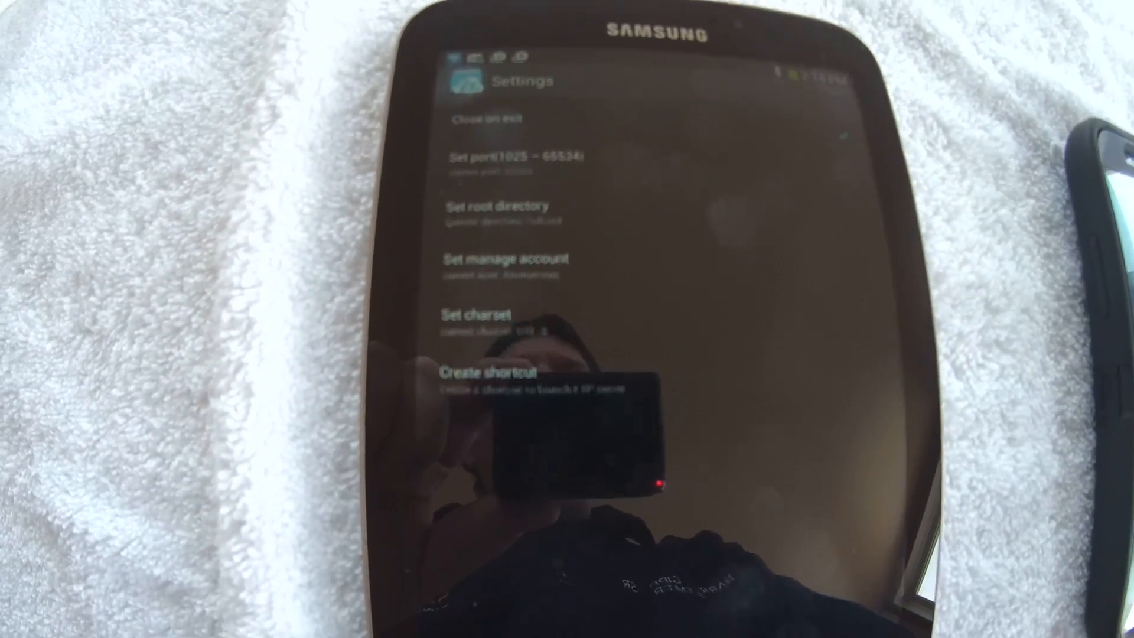
Select Set manage account in the Remote Manager FTP server settings.
left_click(506, 271)
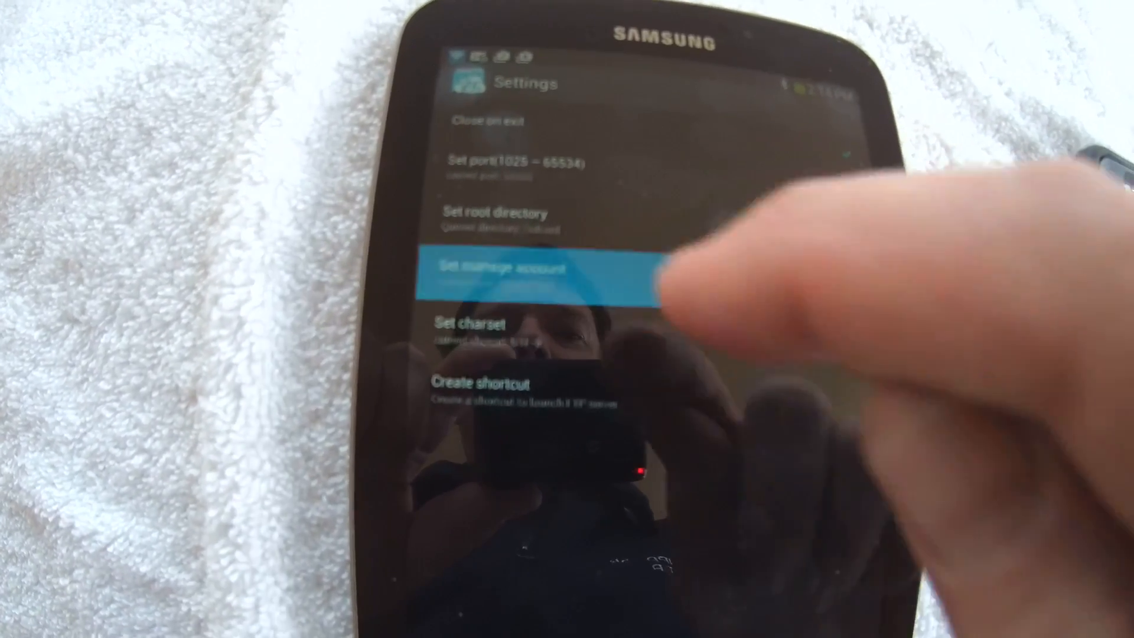